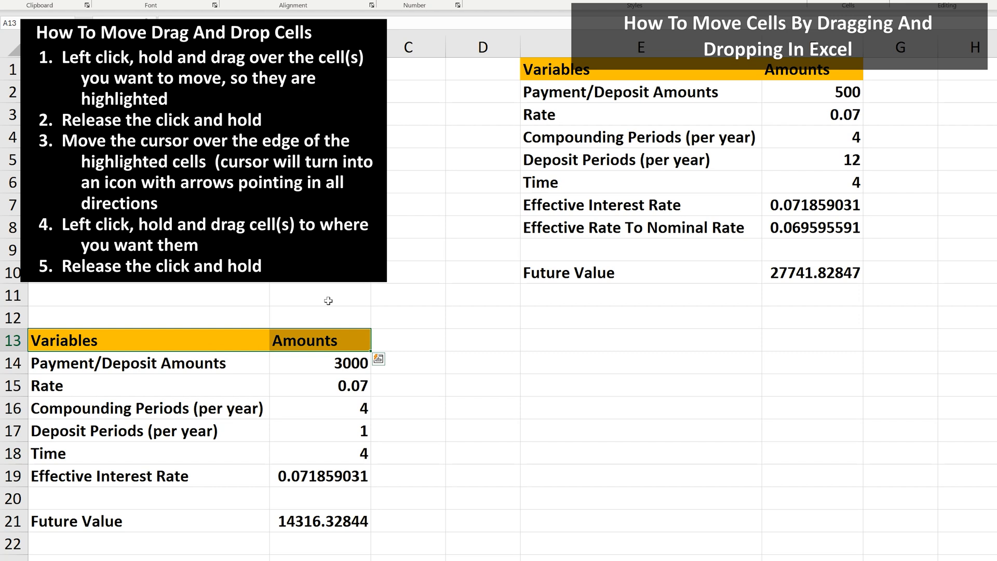
Move the Variables/Amounts header cells from A13:B13 to E16:F16 by dragging.
{"action": "left_click_drag", "start_coordinate": [327, 339], "coordinate": [362, 328]}
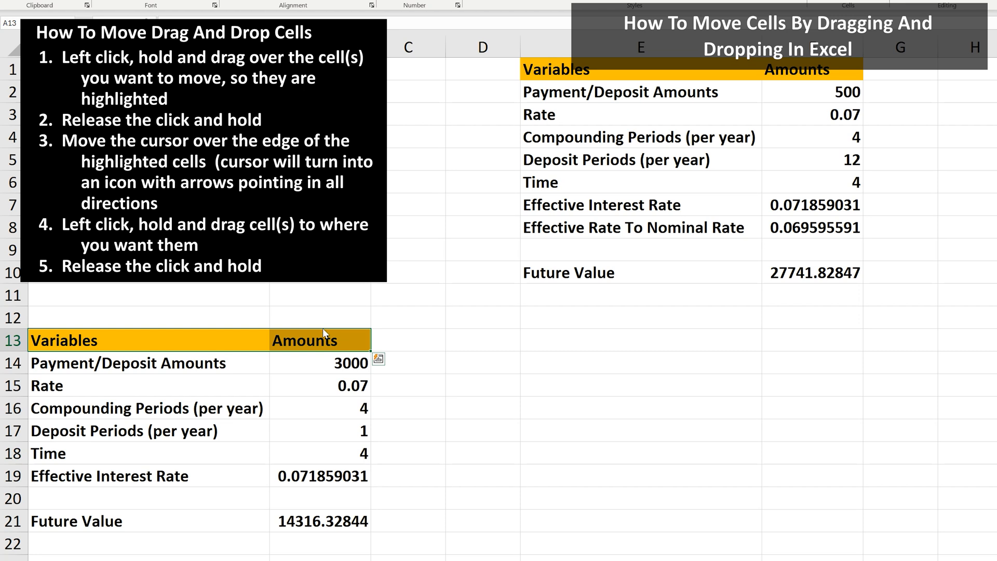
{"action": "left_click_drag", "start_coordinate": [324, 333], "coordinate": [633, 341]}
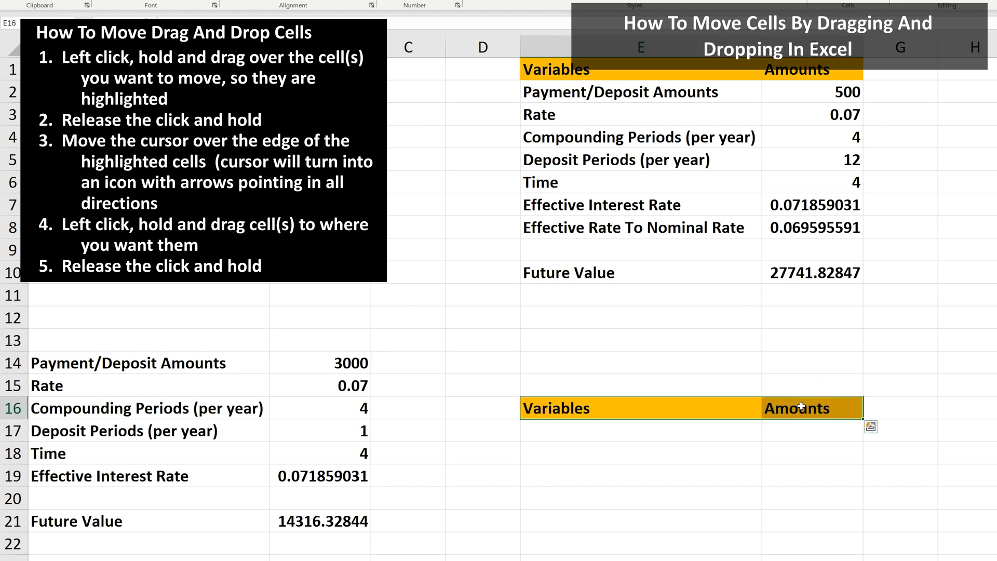
{"action": "mouse_move", "coordinate": [798, 357]}
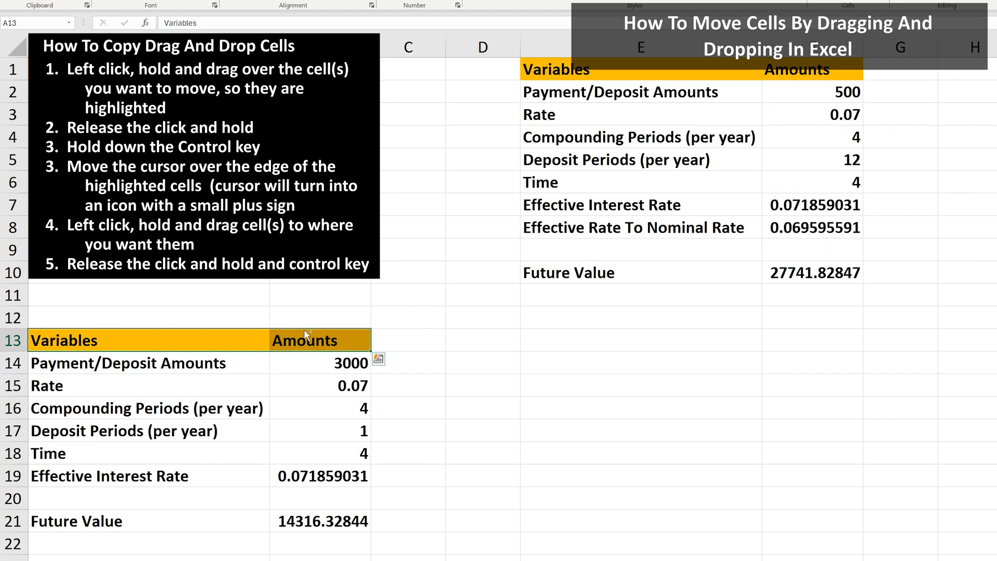
Ctrl-drag a copy of the Variables/Amounts header cells to D13:E13.
{"action": "left_click_drag", "start_coordinate": [306, 340], "coordinate": [719, 341]}
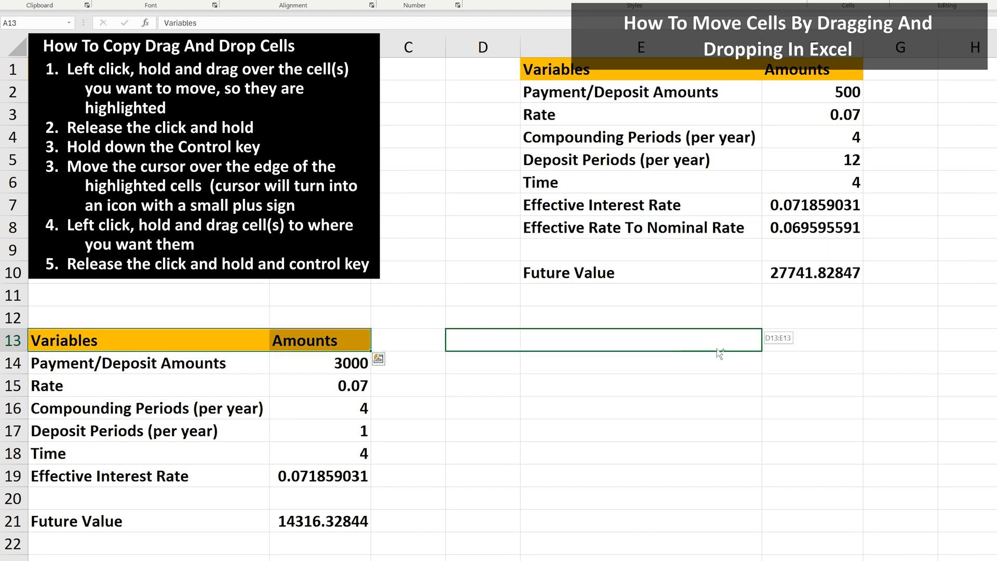